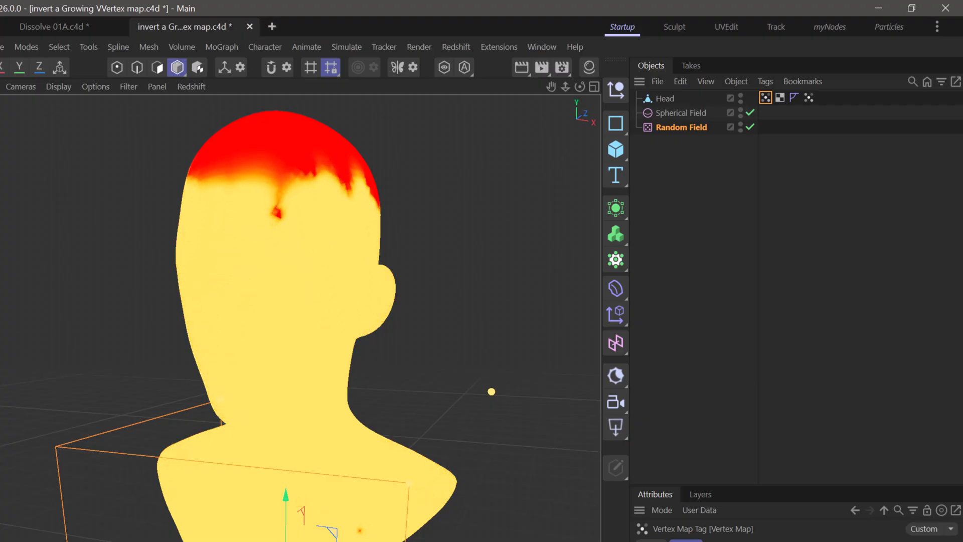
# - Delete the old Spherical Field, Random Field and Vertex Map tag, leaving the plain Head in Gouraud Shading (Lines)
pyautogui.click(809, 97)
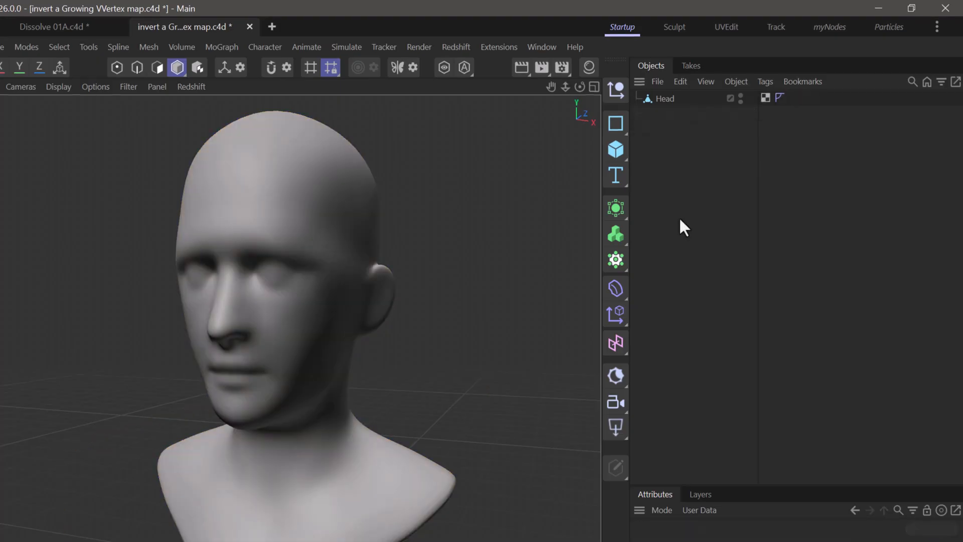
pyautogui.moveTo(686, 235)
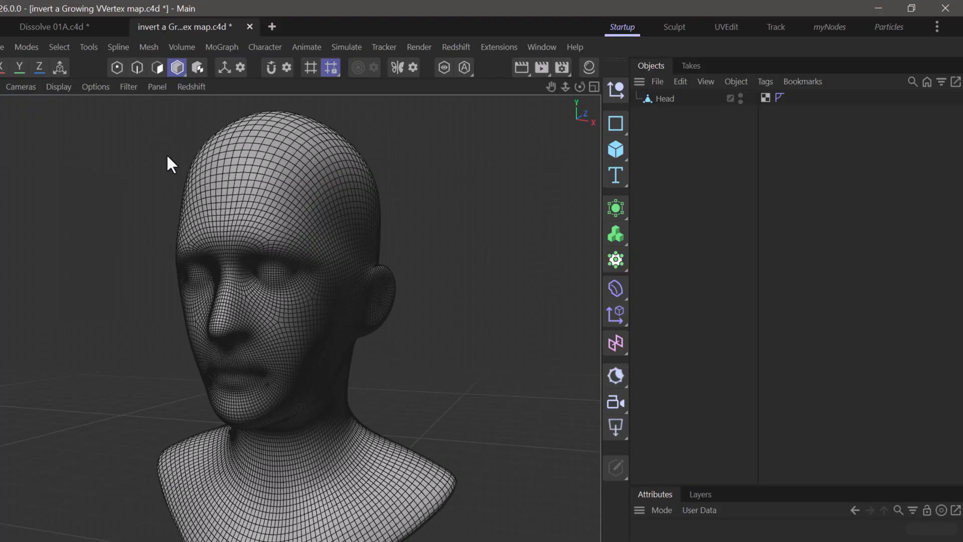
pyautogui.moveTo(669, 108)
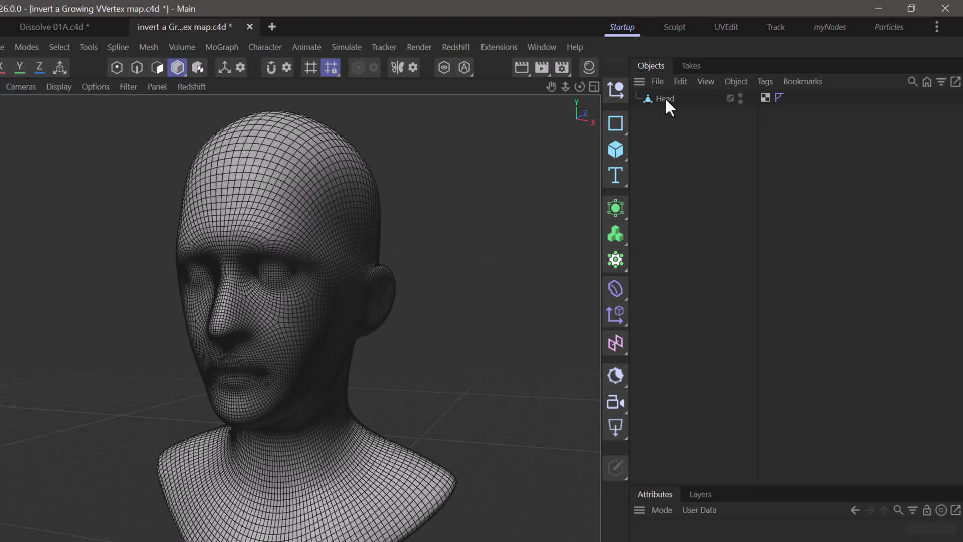
# - Add a Vertex Map tag to the Head and set its Transfer mode to Fields
pyautogui.rightClick(664, 99)
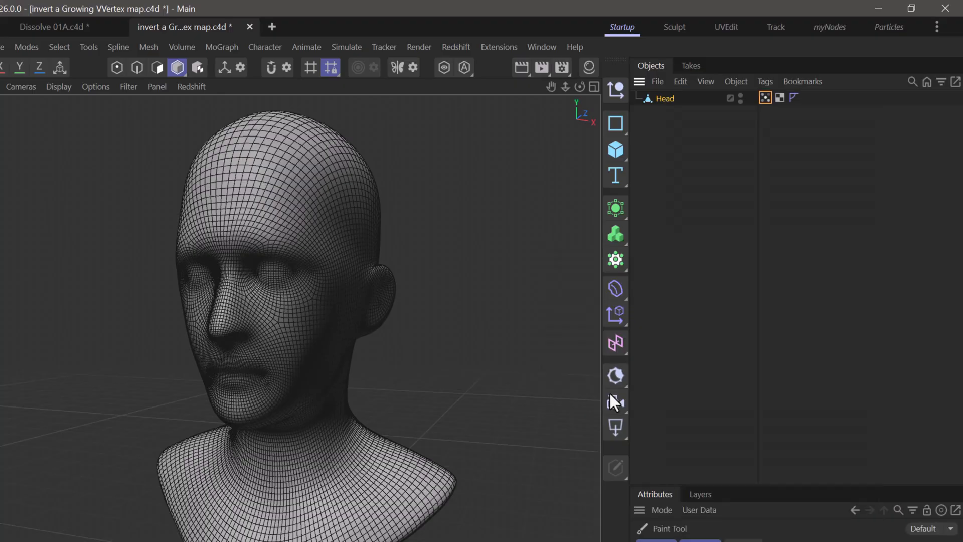
pyautogui.click(764, 98)
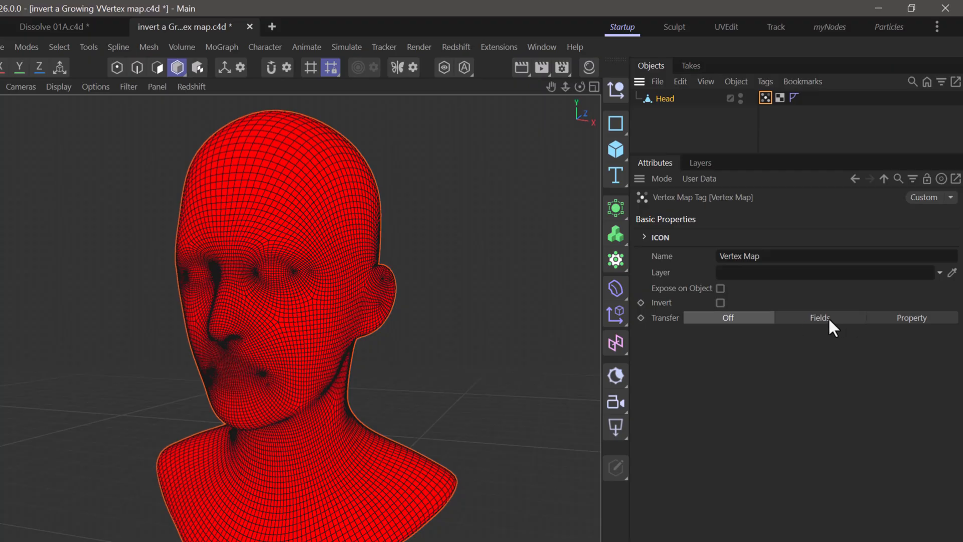
pyautogui.click(818, 318)
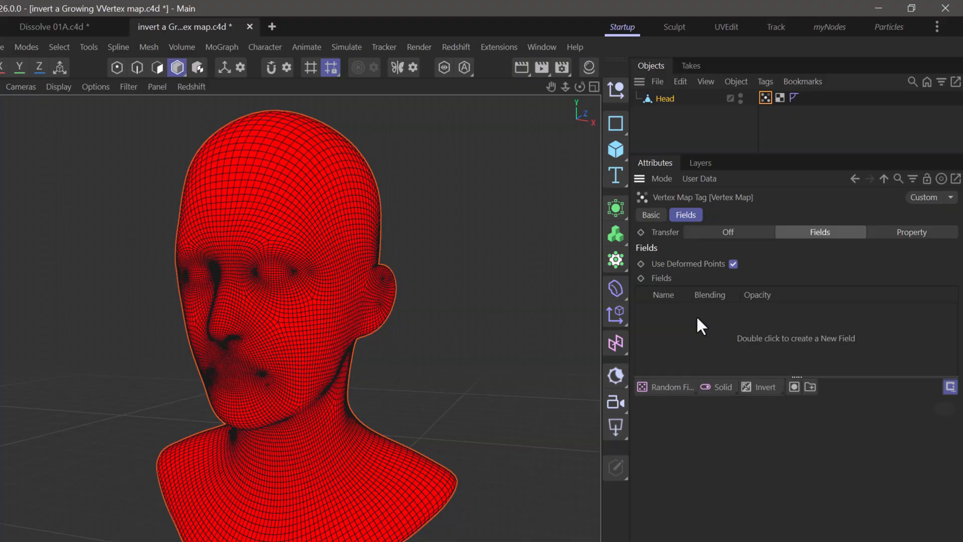
# - Add a Spherical Field to the vertex map's Fields list and move it to the bust's lower front
pyautogui.click(666, 386)
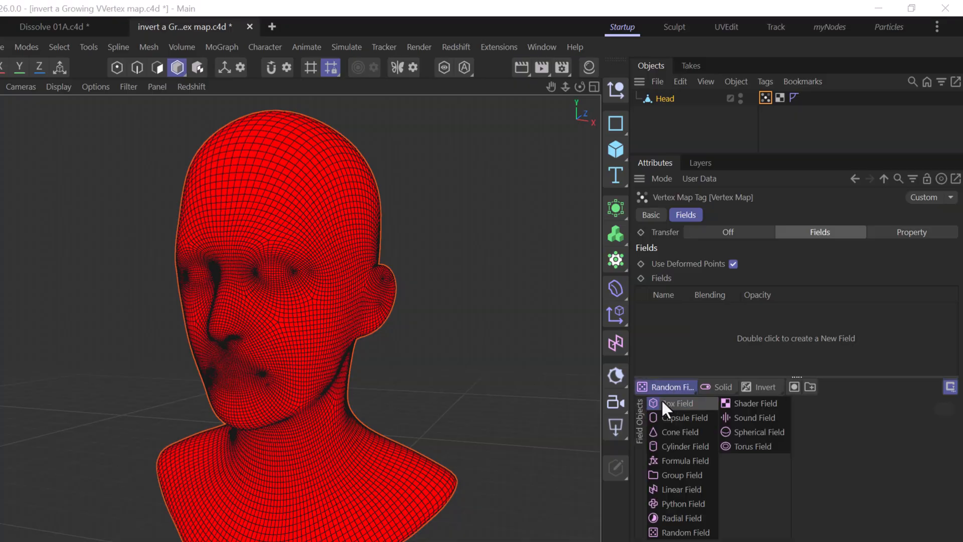
pyautogui.click(758, 432)
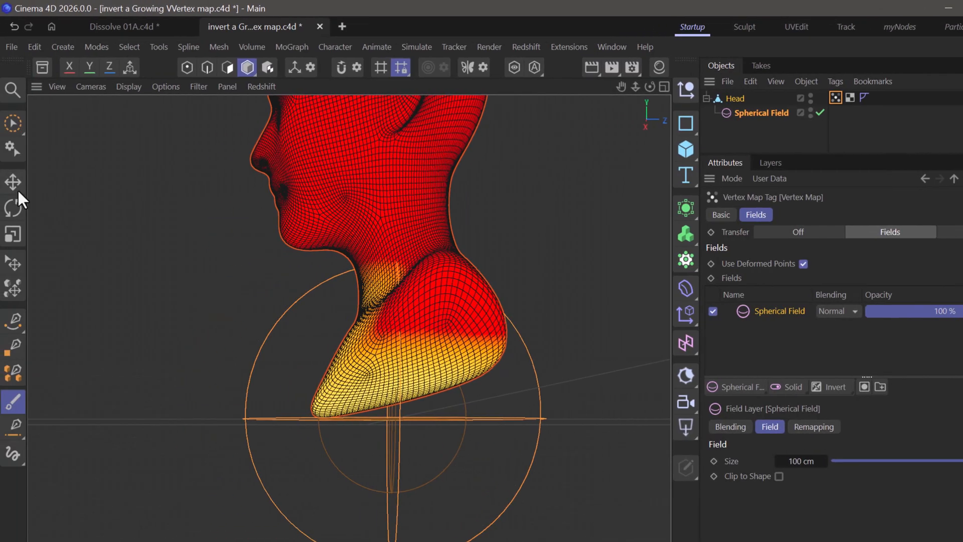
pyautogui.click(13, 183)
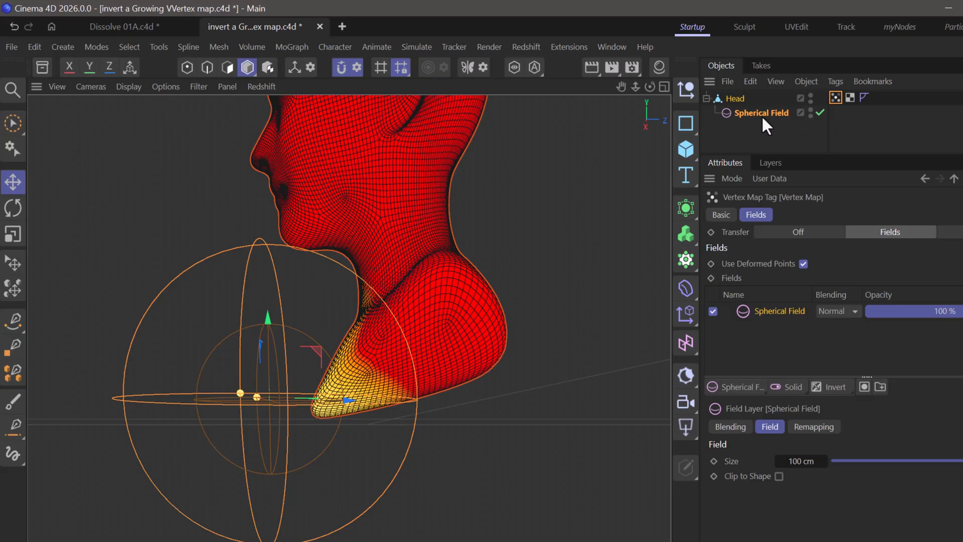
pyautogui.moveTo(741, 111)
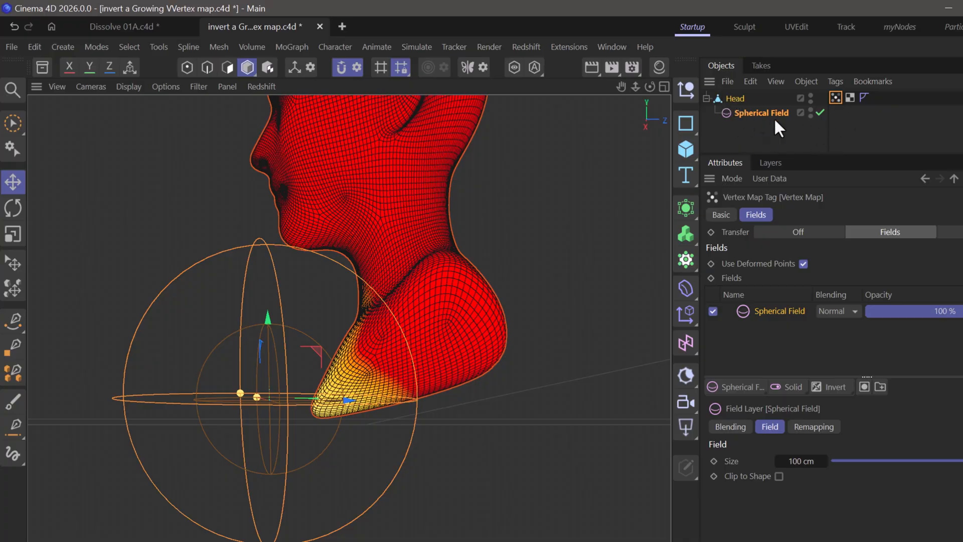
pyautogui.moveTo(753, 141)
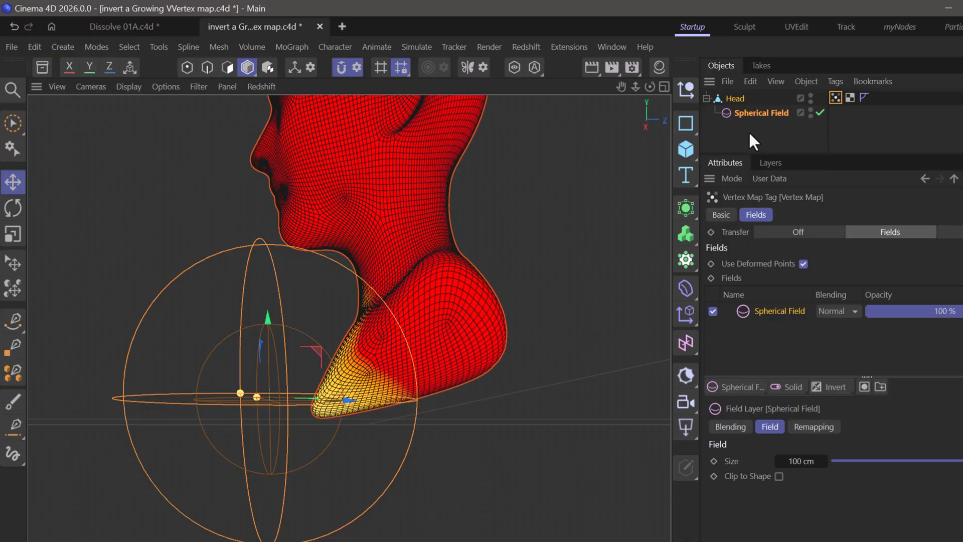
# - Set the Spherical Field's Size to 20 cm and reopen the vertex map's Modifier Layers dropdown
pyautogui.click(760, 113)
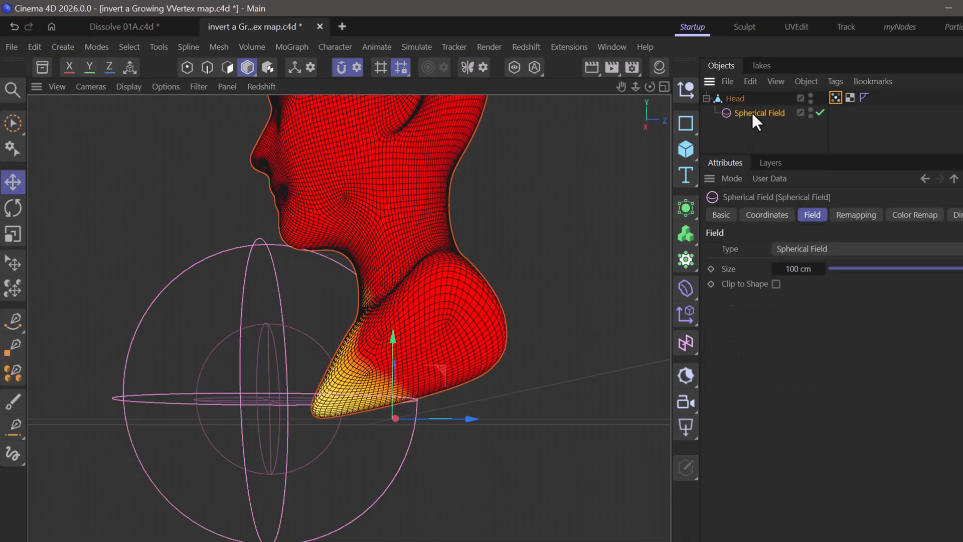
pyautogui.click(759, 112)
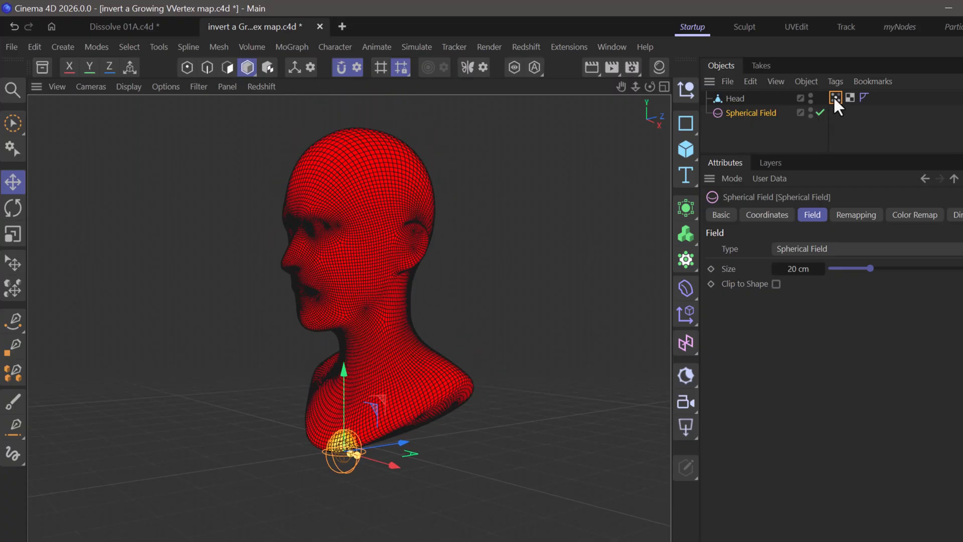
pyautogui.click(833, 98)
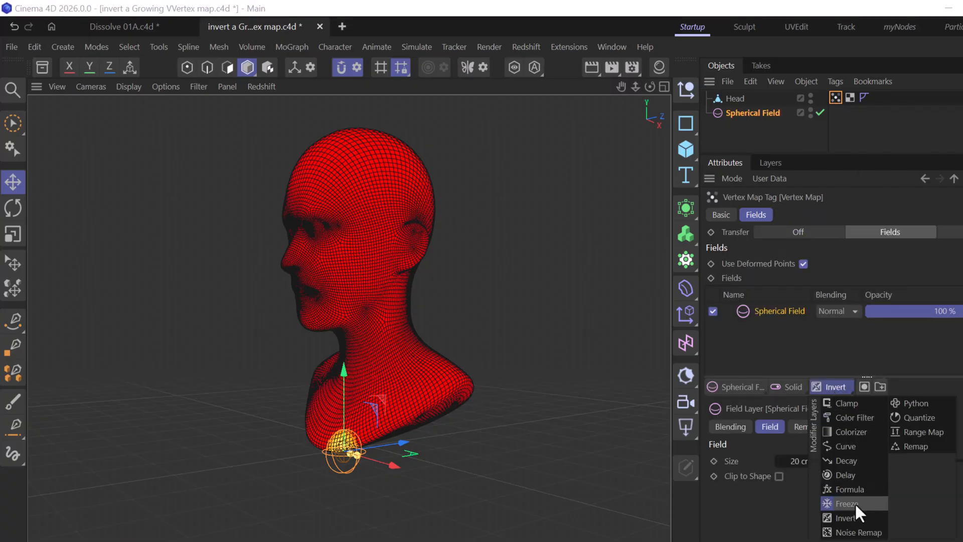
pyautogui.click(847, 503)
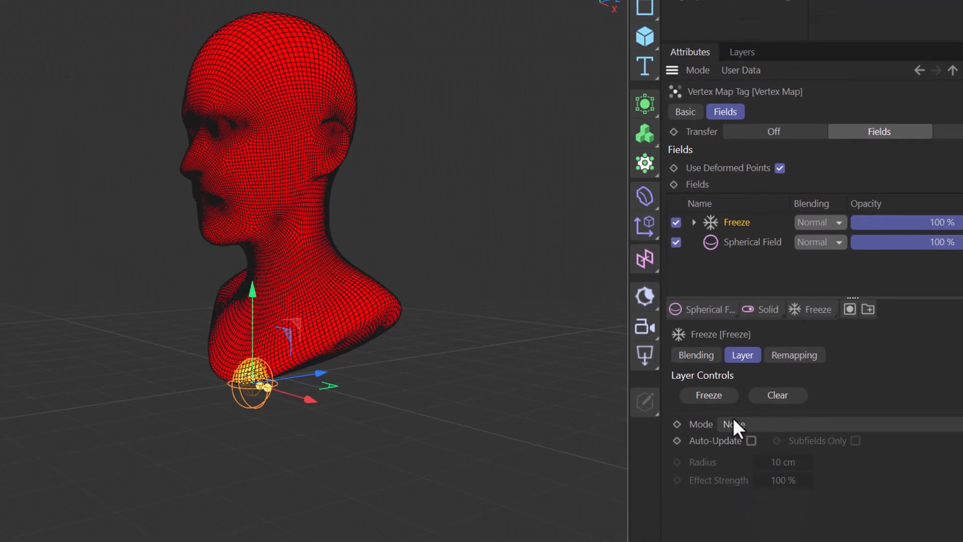
pyautogui.click(732, 423)
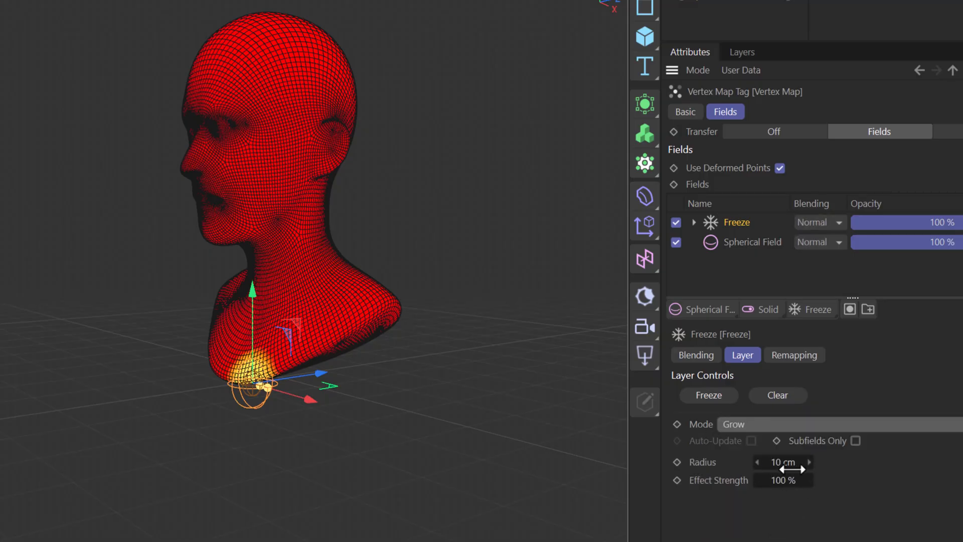
pyautogui.moveTo(358, 44)
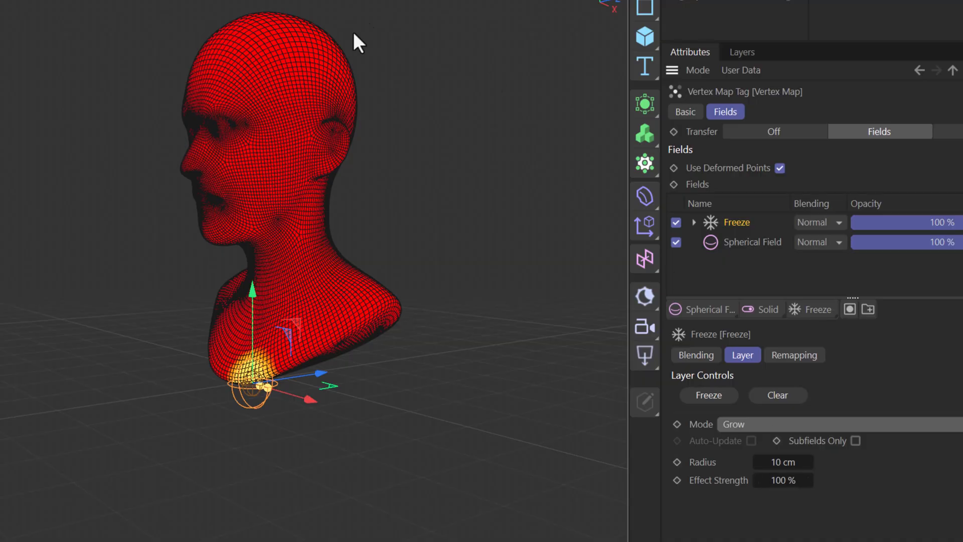
pyautogui.moveTo(265, 69)
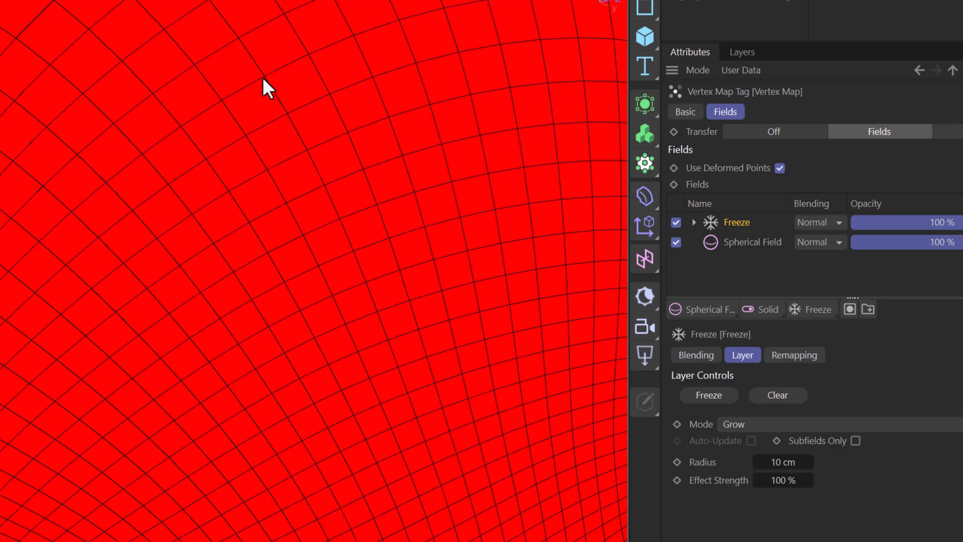
pyautogui.moveTo(416, 84)
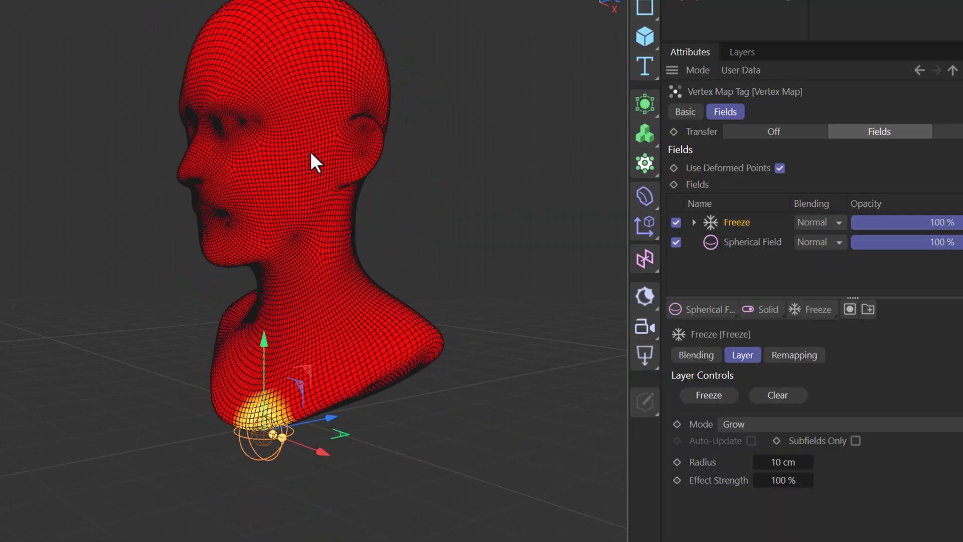
# - Set the Freeze layer's Blending to Max and expand it to reveal the Radius group
pyautogui.click(819, 223)
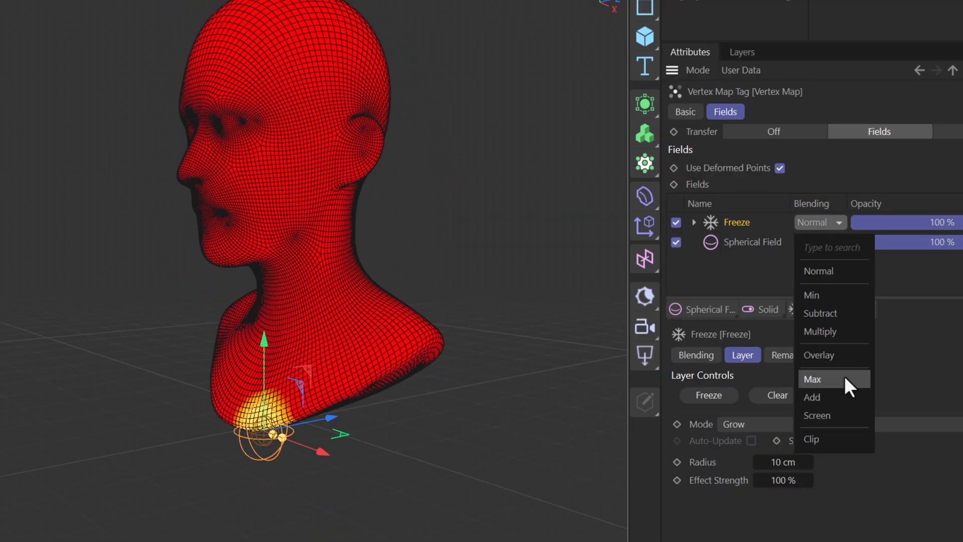
pyautogui.click(811, 379)
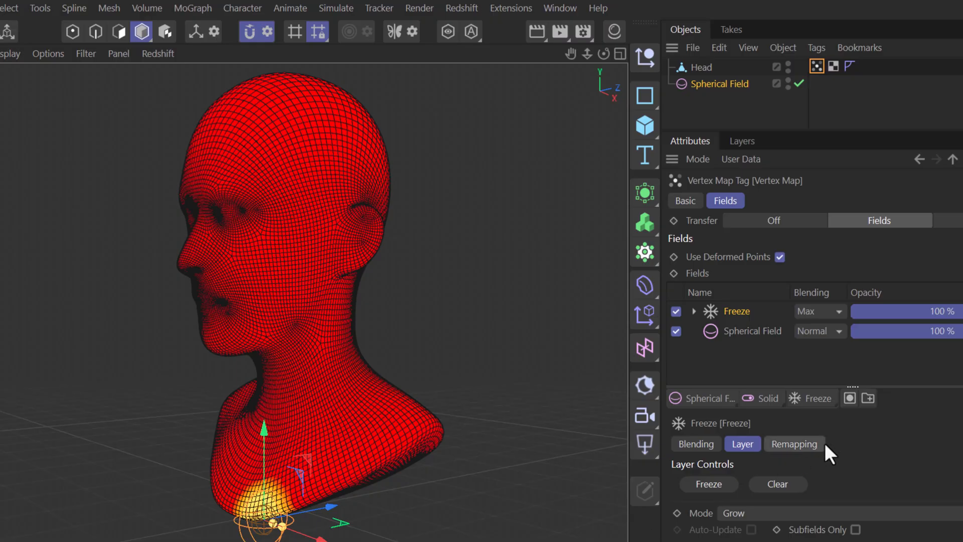
pyautogui.click(693, 311)
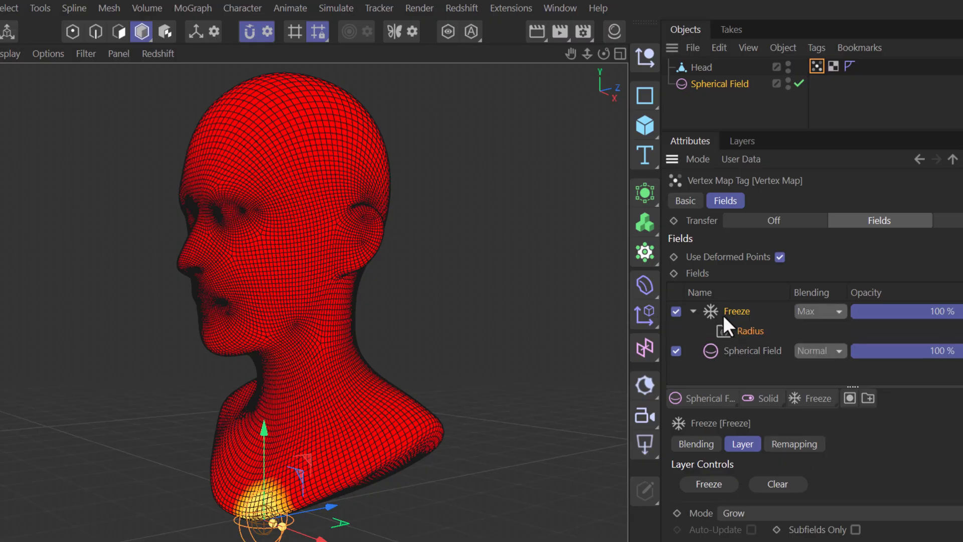
# - Add a Random Field inside the Freeze layer's Radius group, blending with Max
pyautogui.click(702, 398)
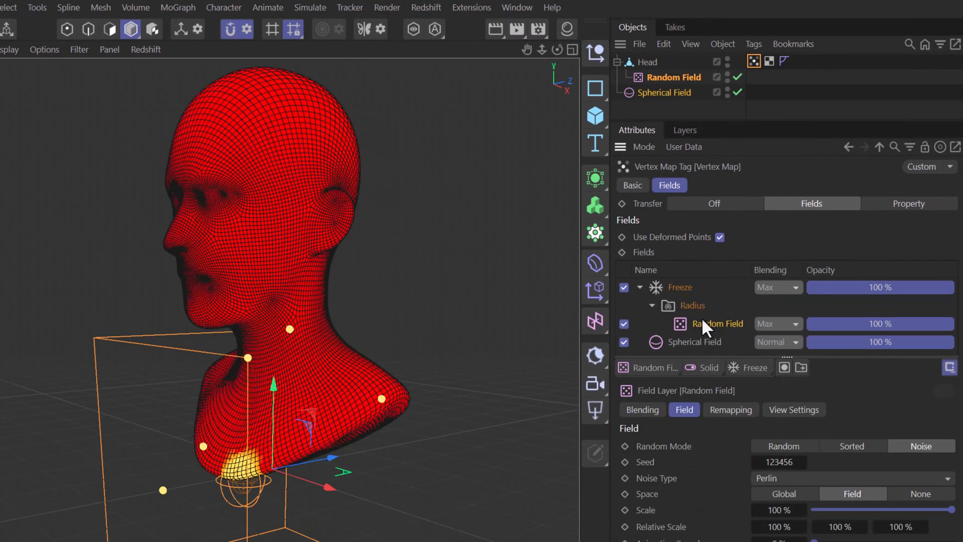
pyautogui.click(690, 305)
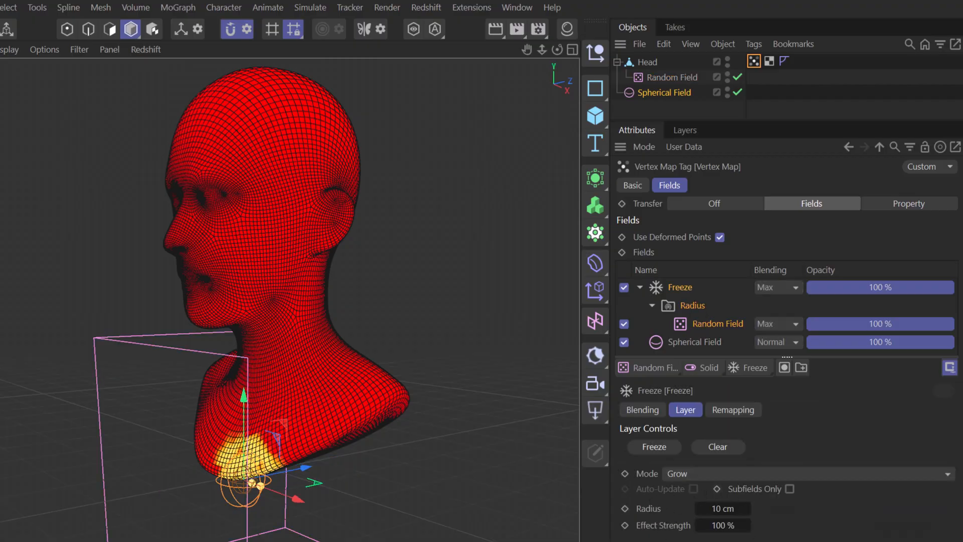
pyautogui.click(653, 446)
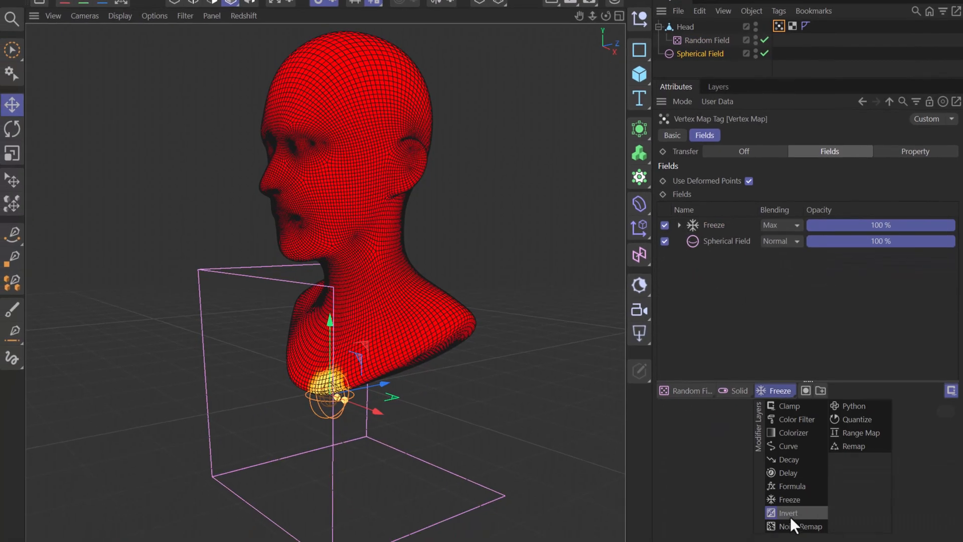
pyautogui.click(788, 513)
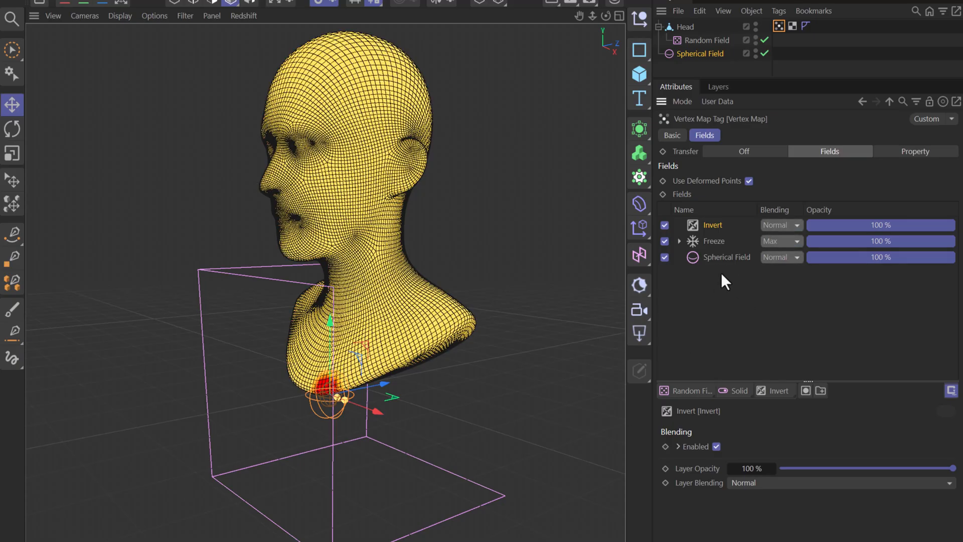
pyautogui.moveTo(697, 232)
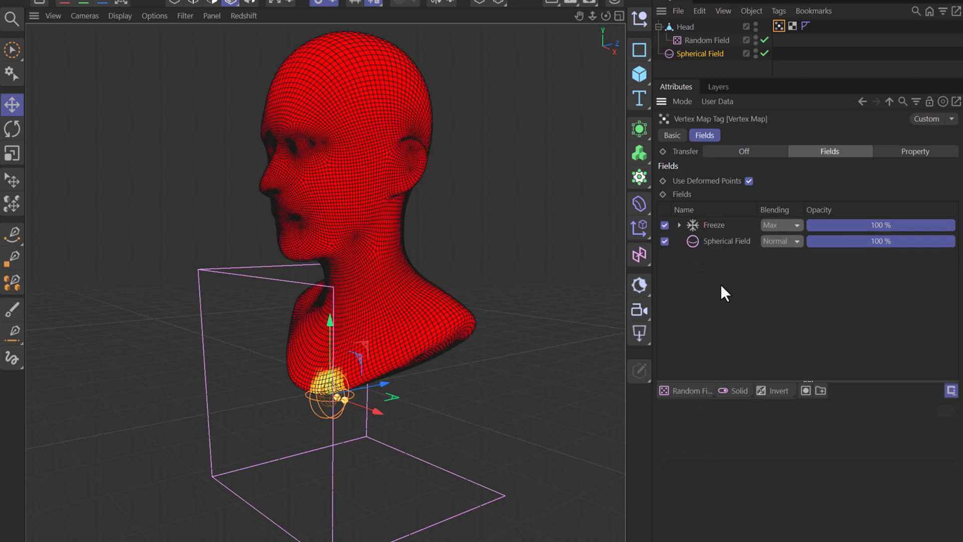
pyautogui.moveTo(728, 314)
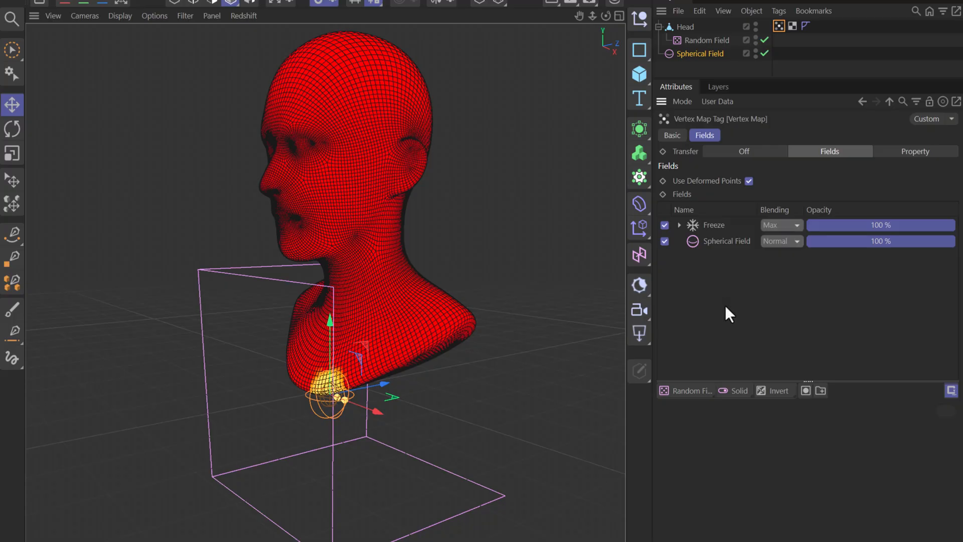
# - Add a second Vertex Map tag named 'inverted' whose Fields list holds the original vertex map
pyautogui.click(778, 10)
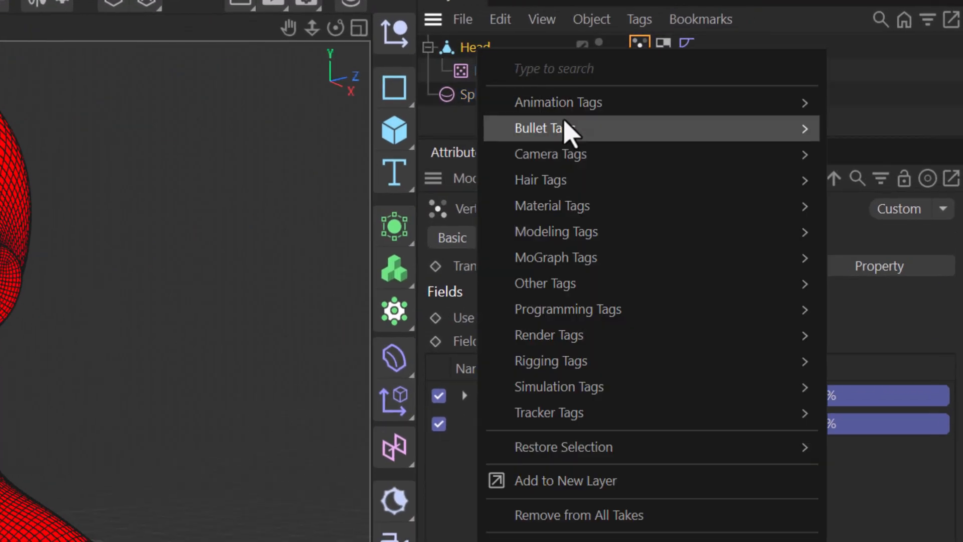
pyautogui.click(544, 283)
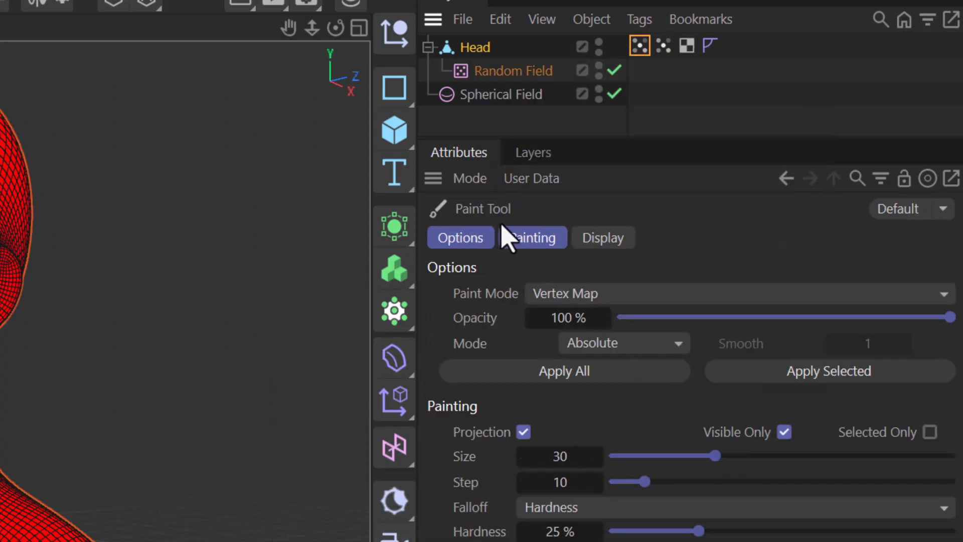
pyautogui.click(639, 46)
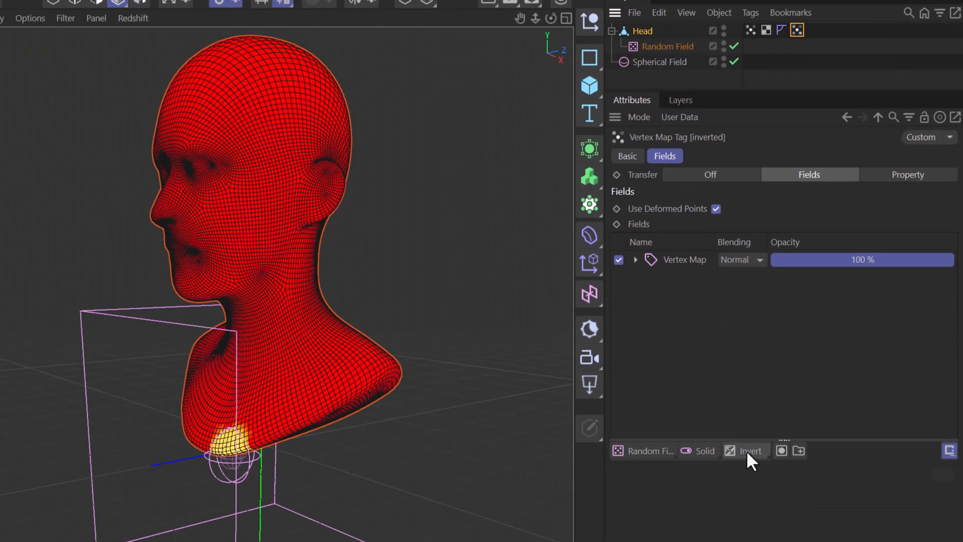
# - Add an Invert modifier layer to the 'inverted' vertex map's field list
pyautogui.click(746, 451)
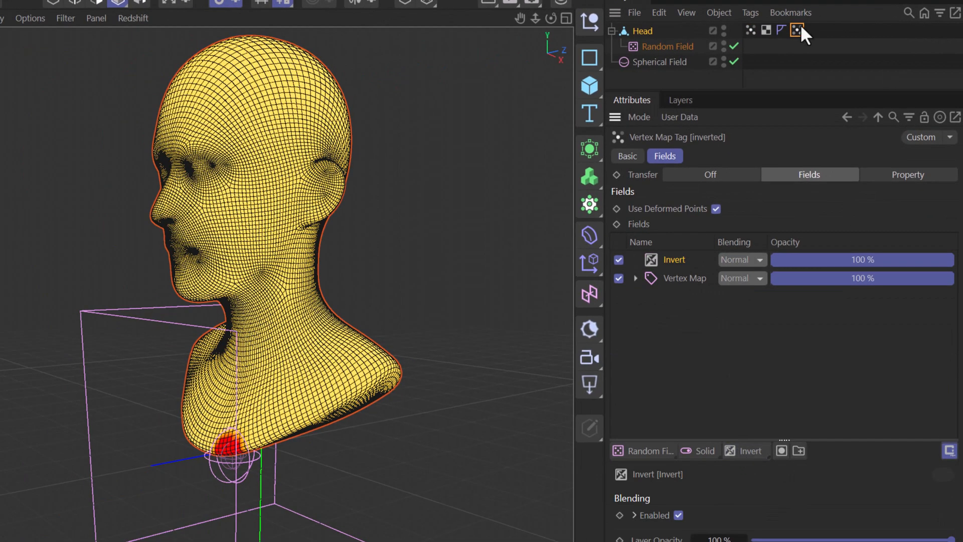
pyautogui.moveTo(787, 451)
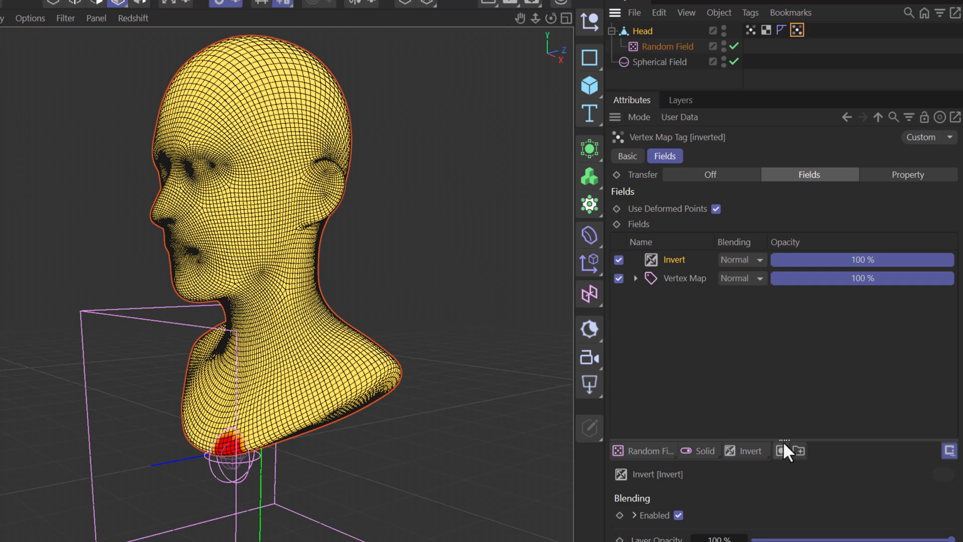